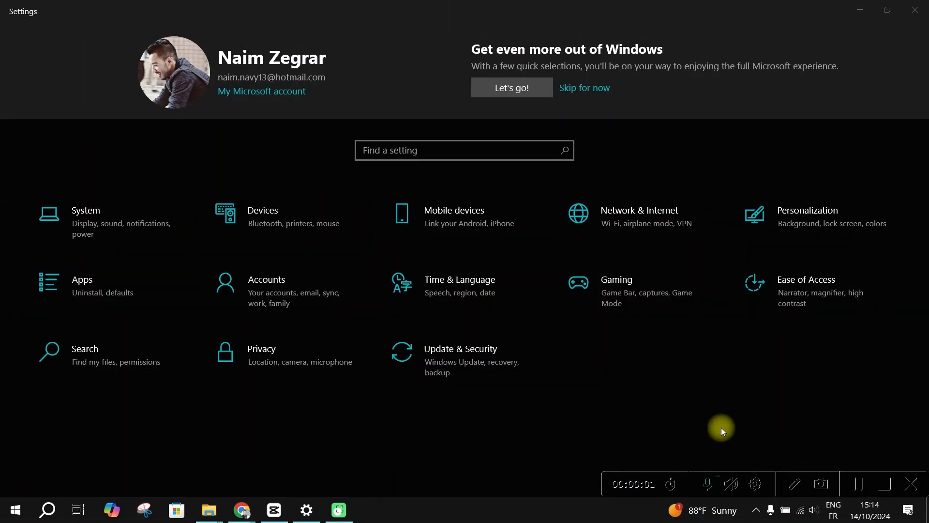
mouse_move(821, 504)
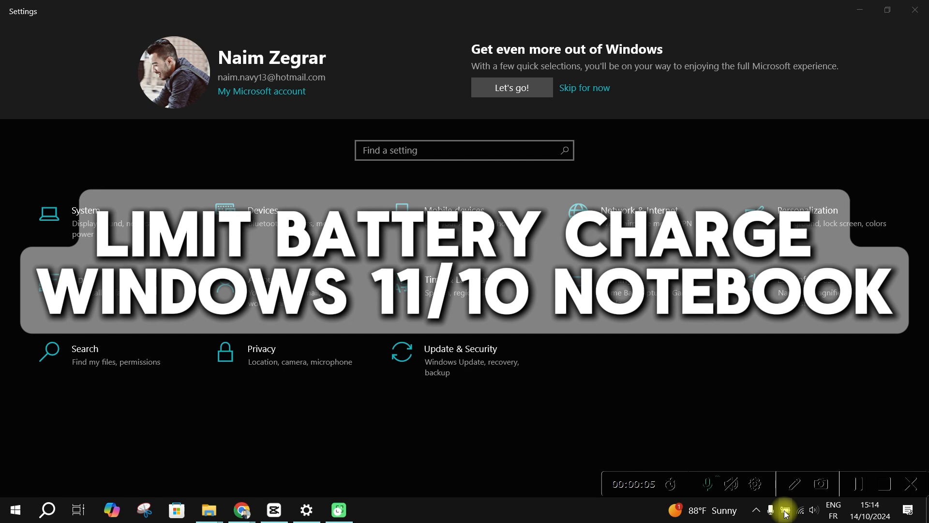
Step: Search settings for 'BATTERY' and review battery saver options and per-app usage
click(785, 510)
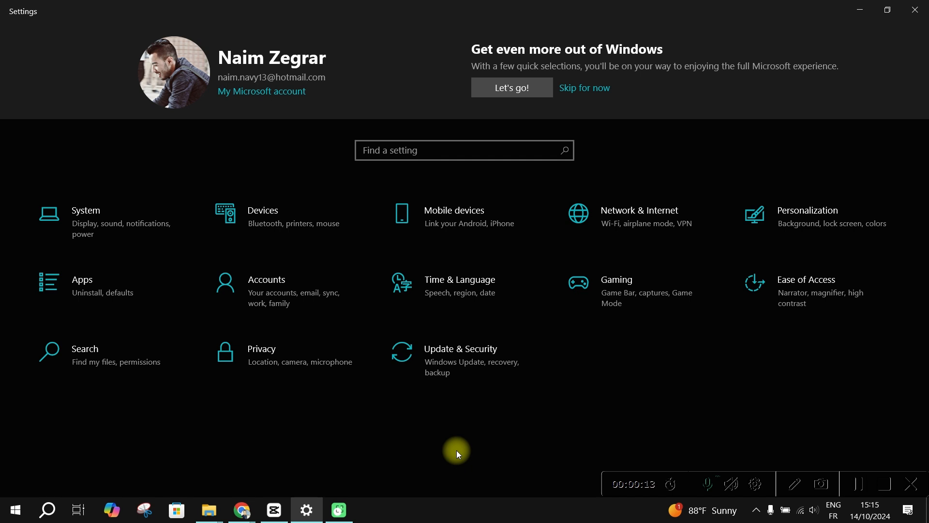
click(397, 150)
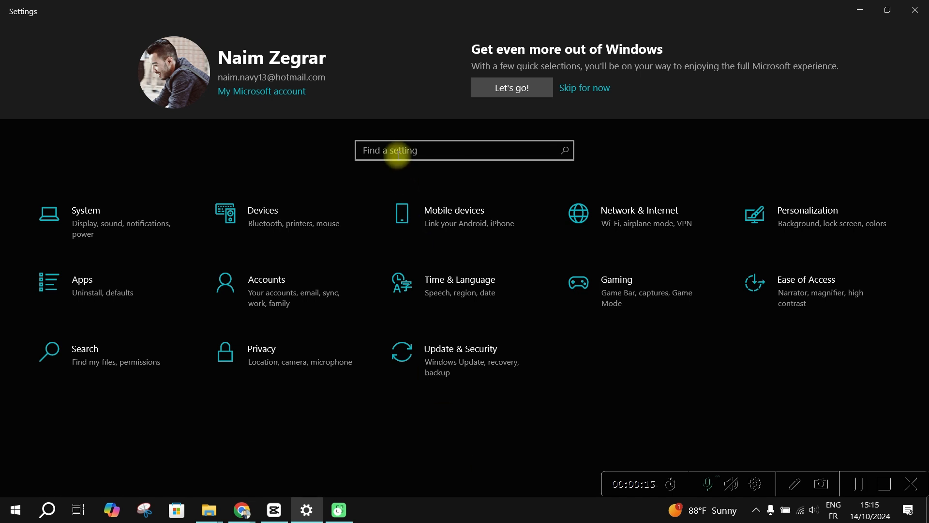
text(BATTERY)
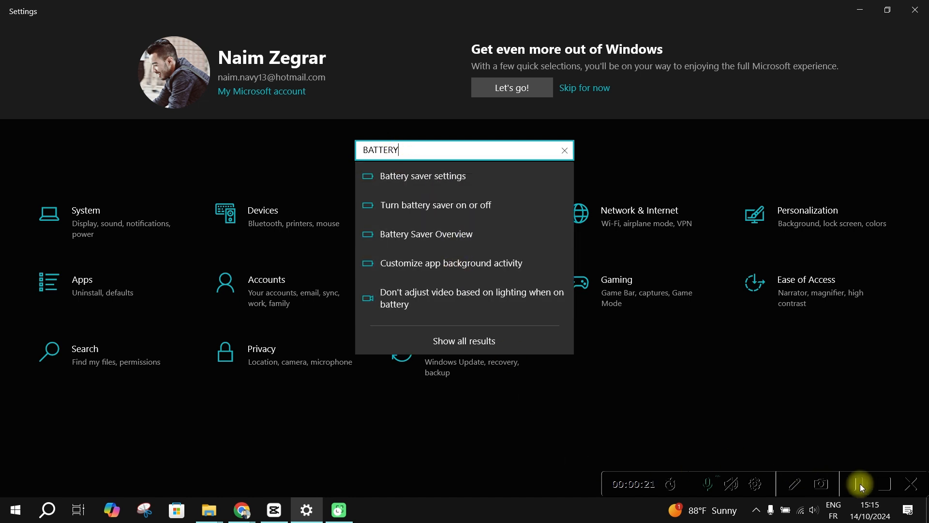
click(423, 176)
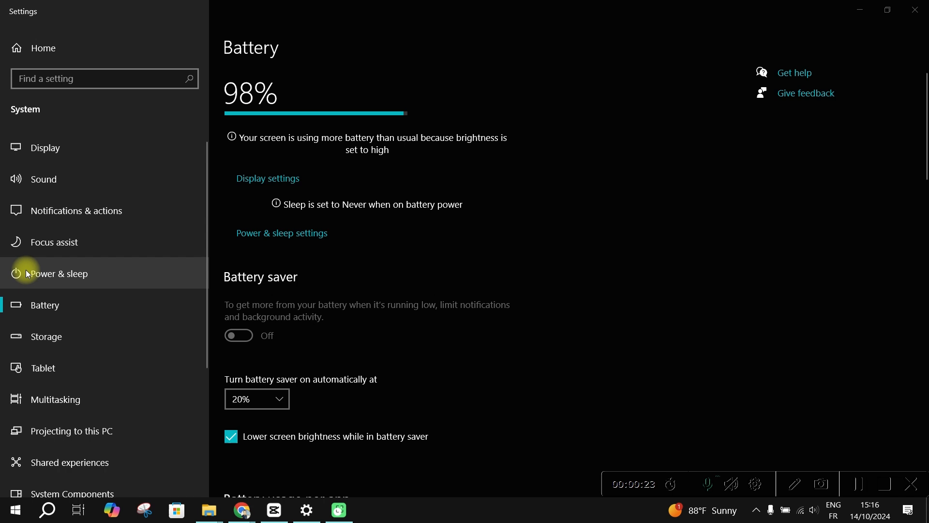
scroll(down, 3)
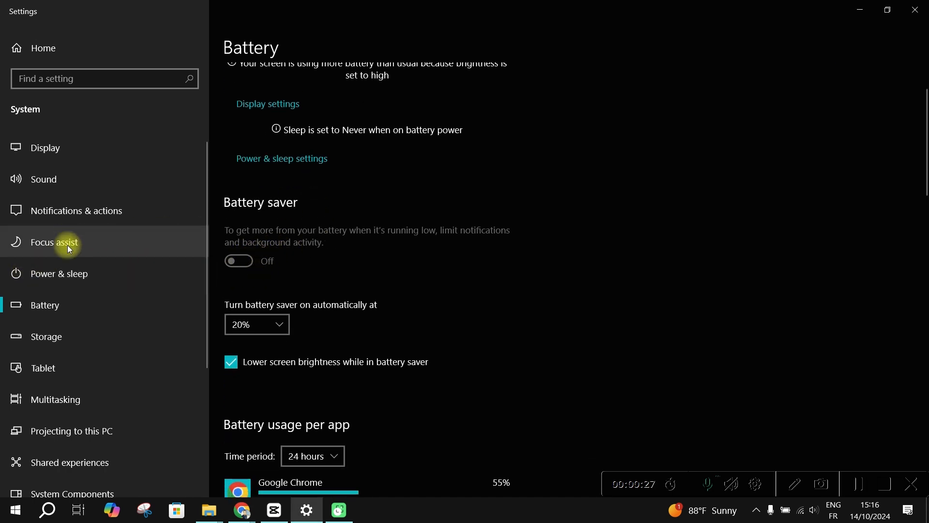
Step: Switch to Power & sleep (screen and sleep set to Never) and open Balanced plan Power Options
click(59, 273)
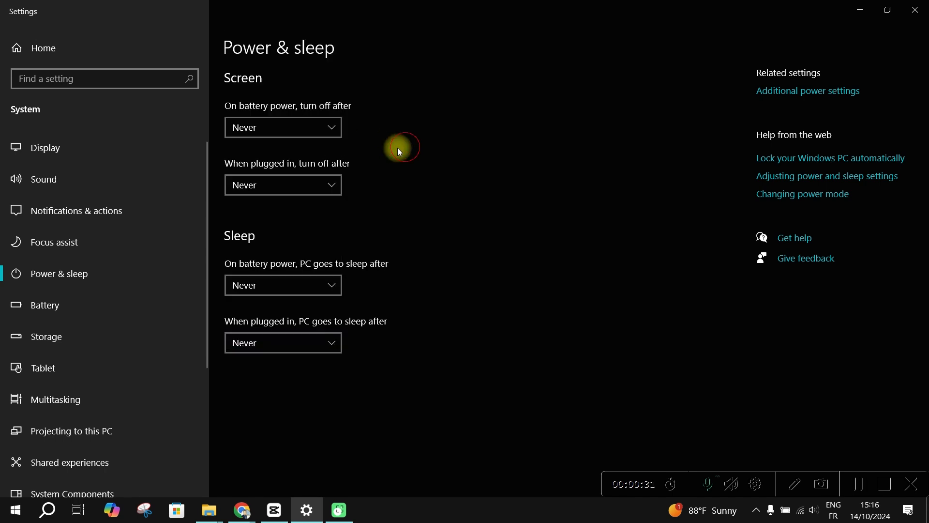
mouse_move(512, 180)
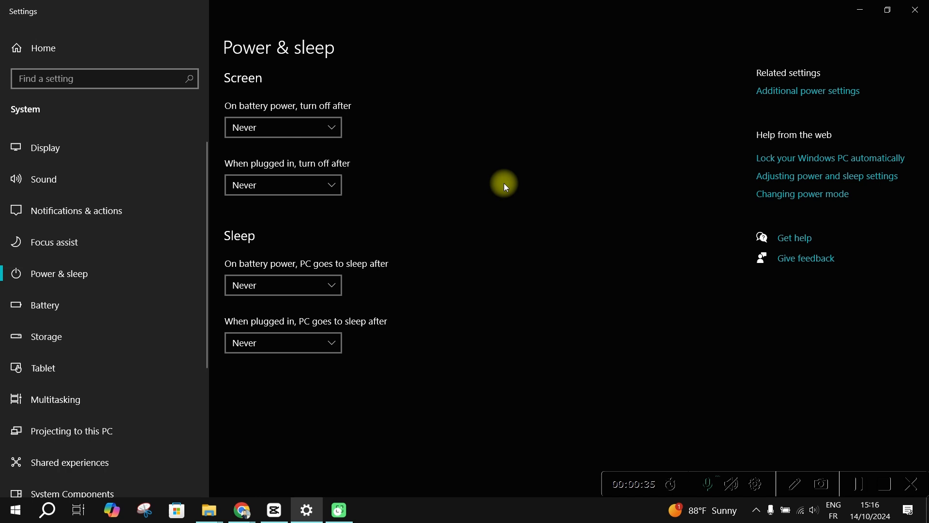
click(807, 90)
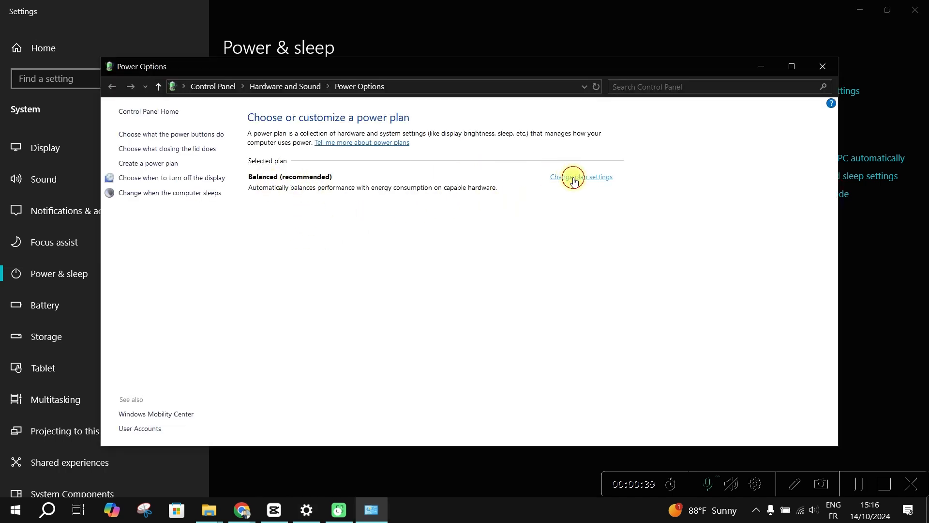
click(581, 177)
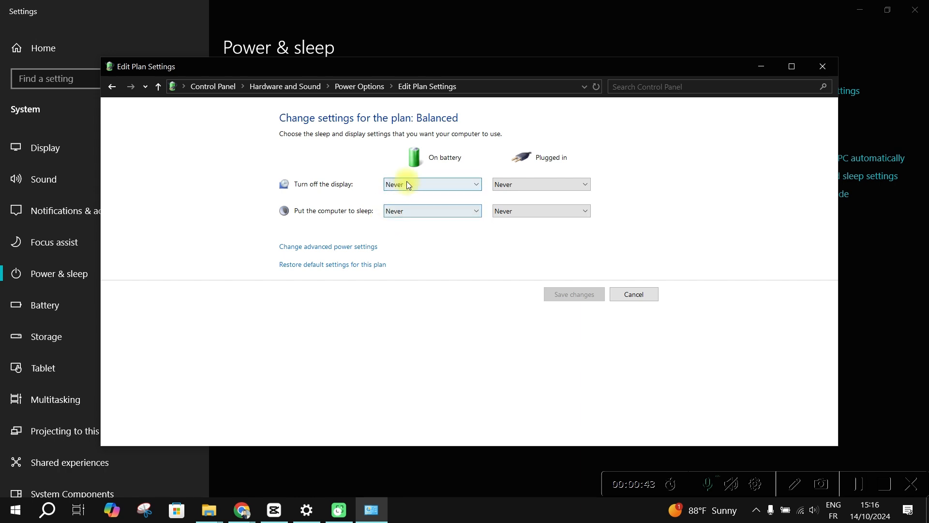
mouse_move(331, 248)
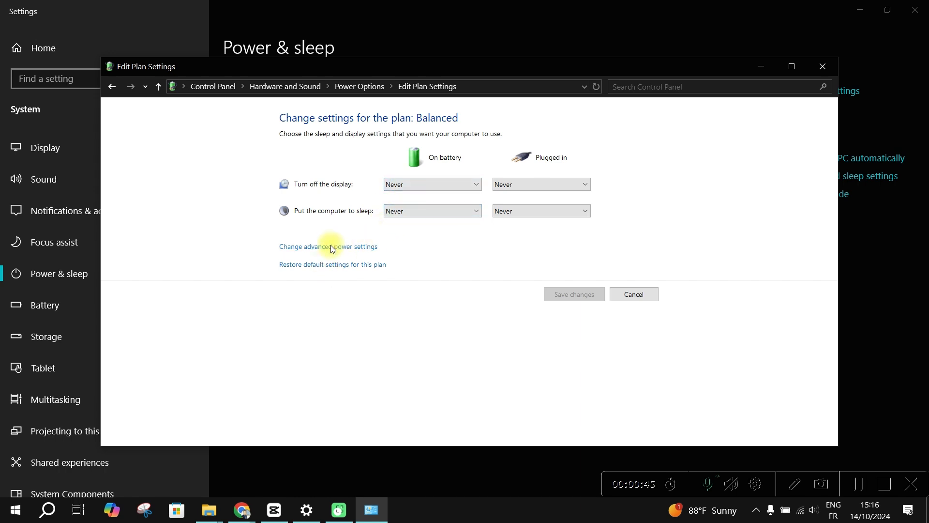
click(328, 247)
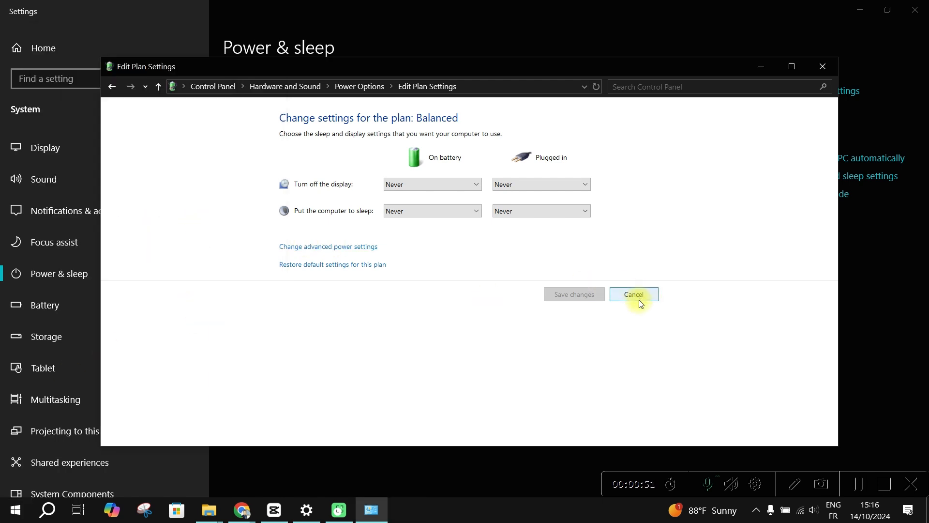
click(633, 293)
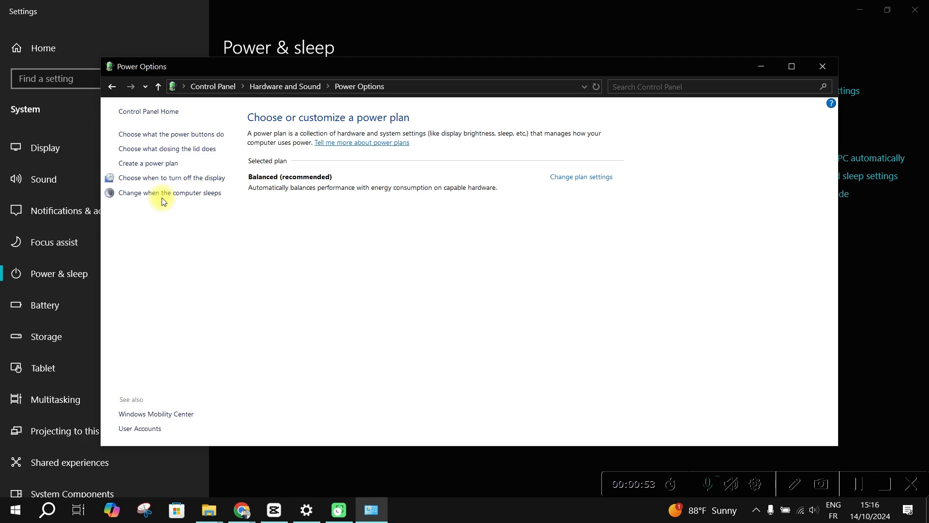